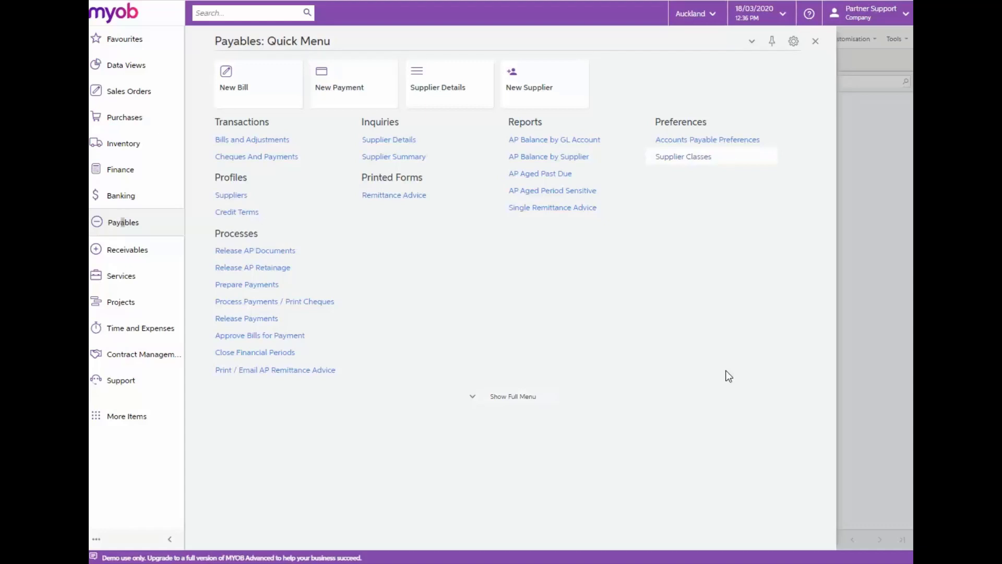
mouse_move(738, 304)
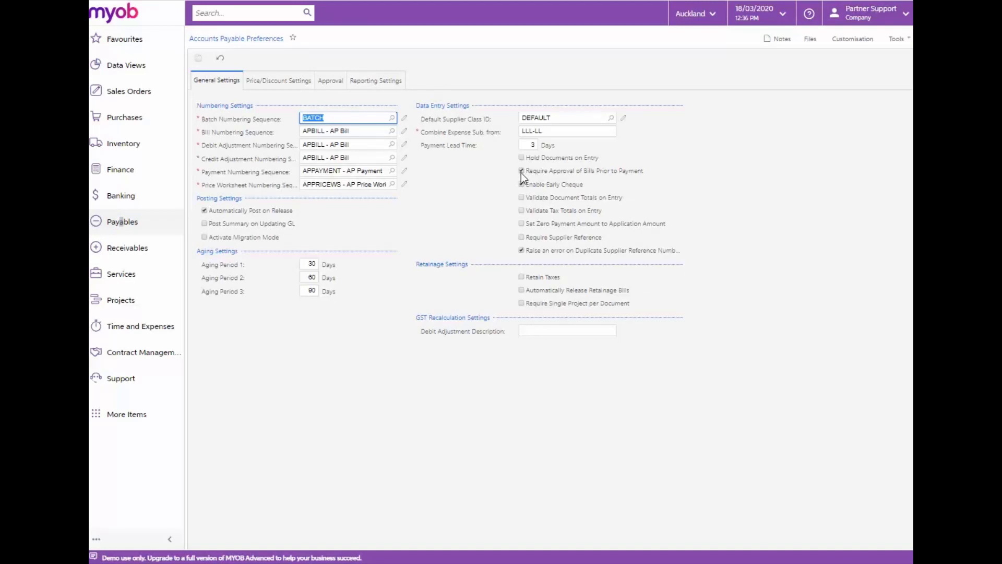
Approve Arktak Networks bill 001771 for payment after choosing ARKTAK from the supplier lookup.
click(122, 222)
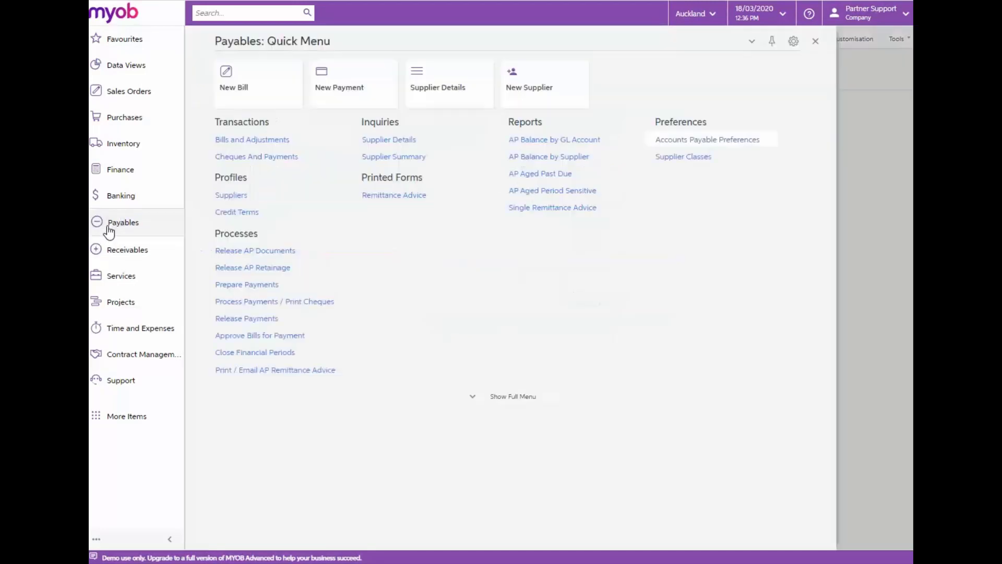
mouse_move(280, 323)
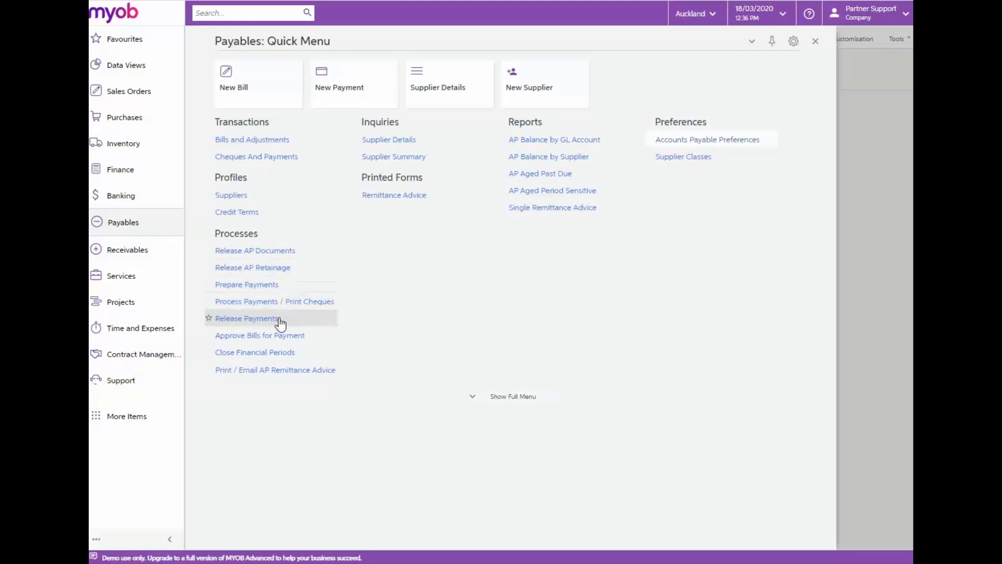
click(248, 318)
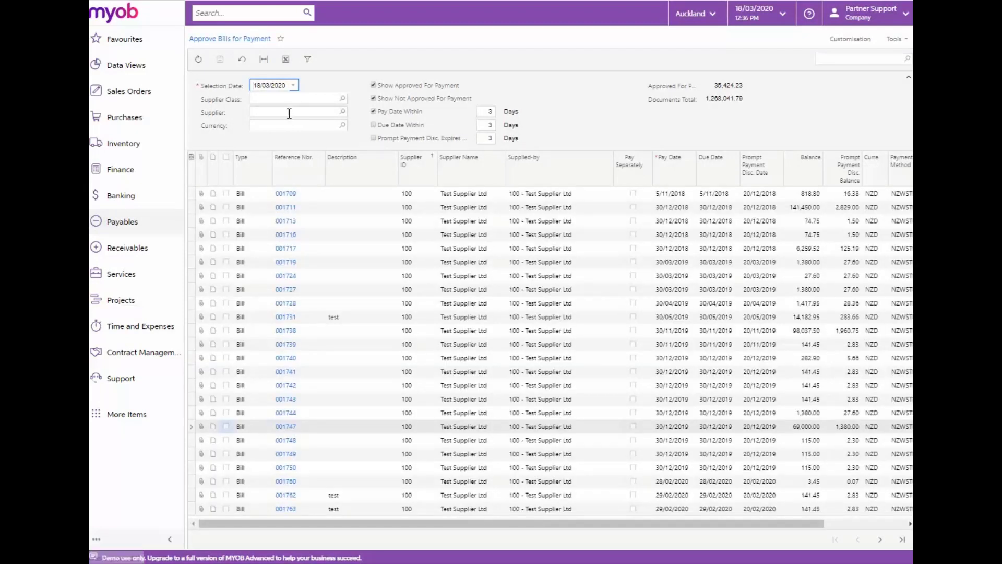
text(ark)
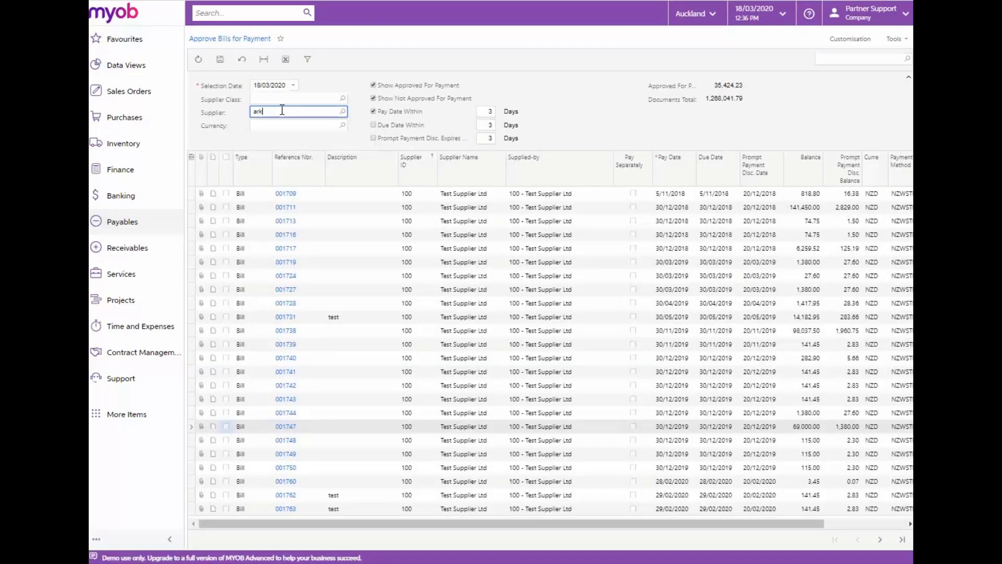
click(342, 112)
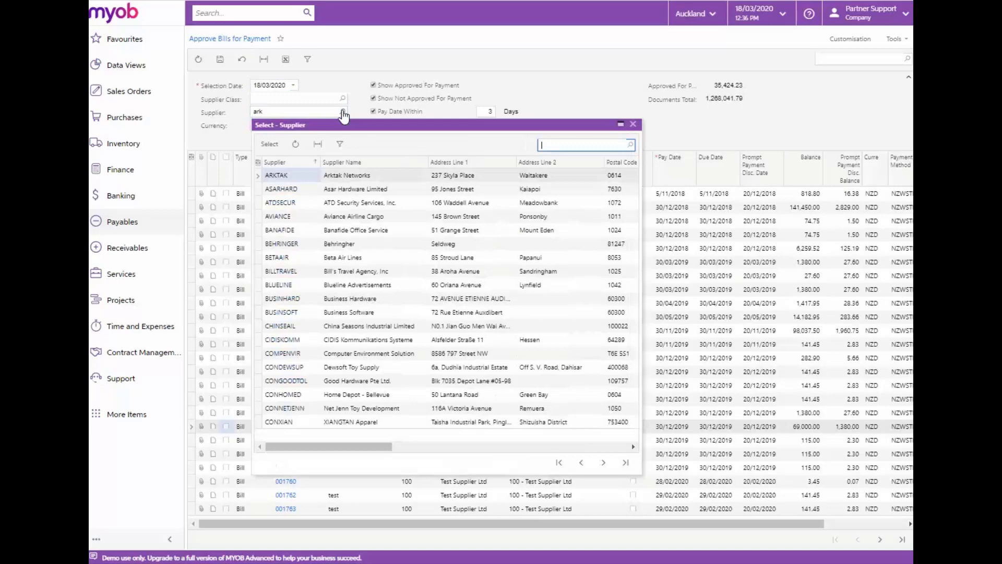
click(276, 174)
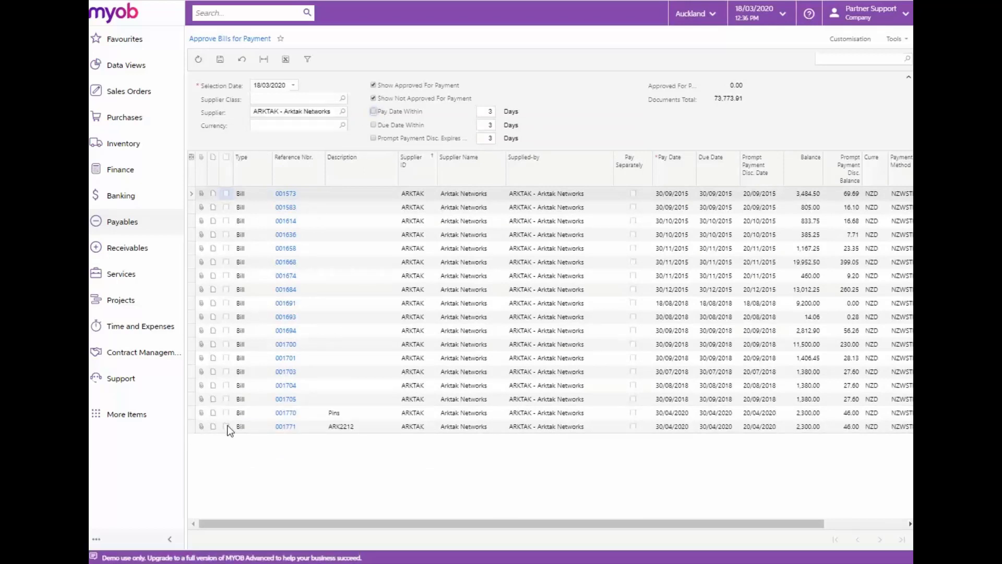
click(225, 427)
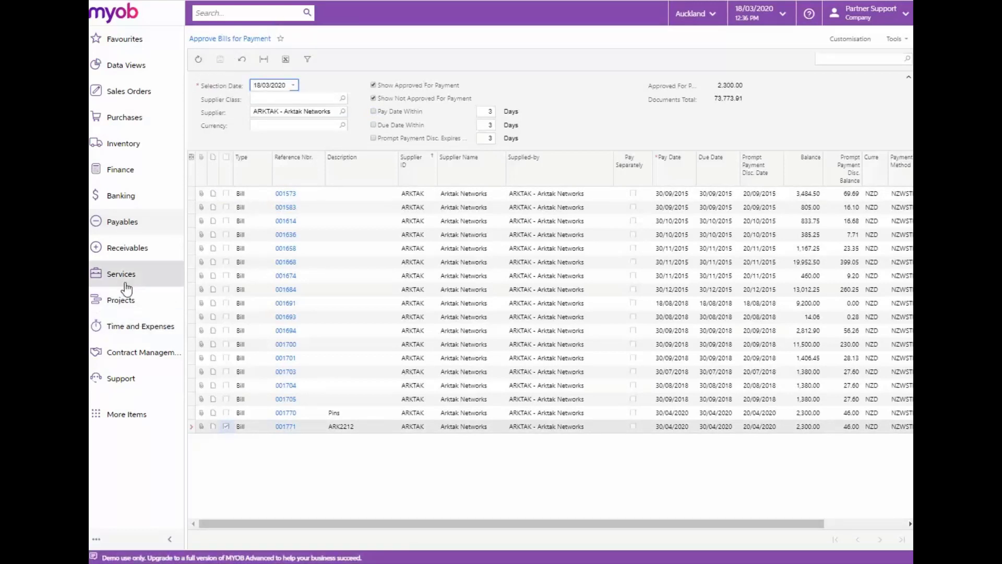
click(122, 221)
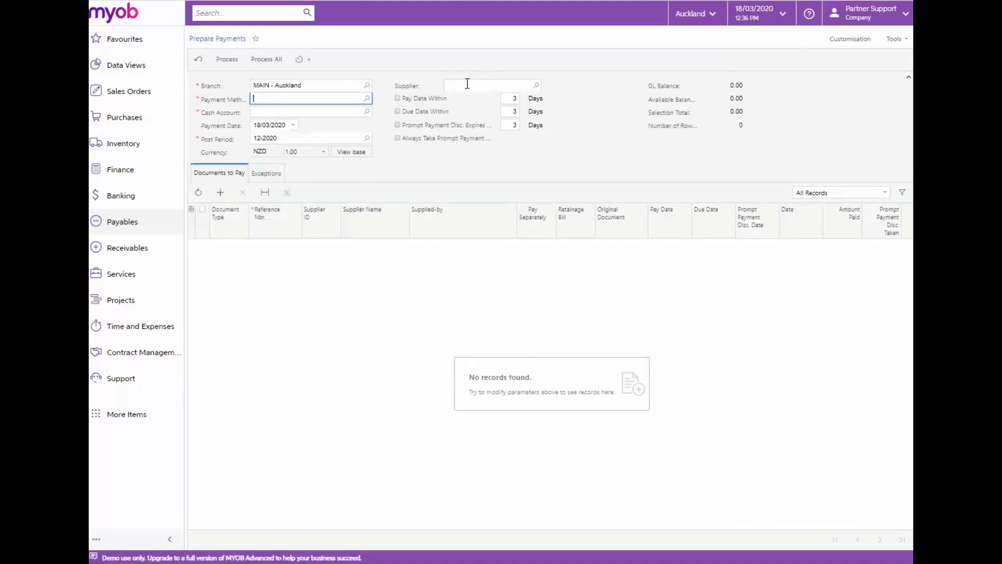
mouse_move(537, 90)
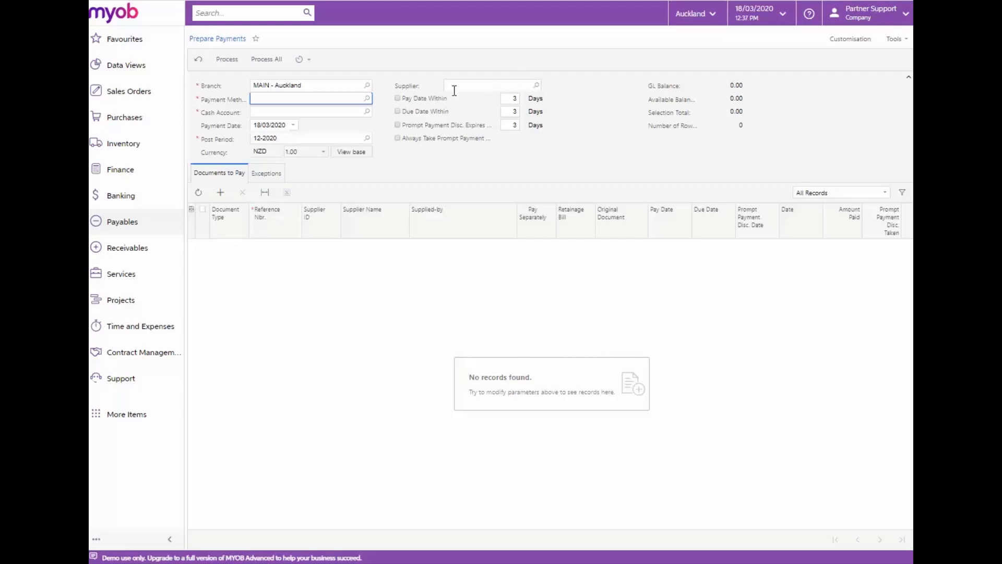
Prepare payments for supplier ARKTAK with method NZWSTPACDC so the cheque account fills in.
text(ark)
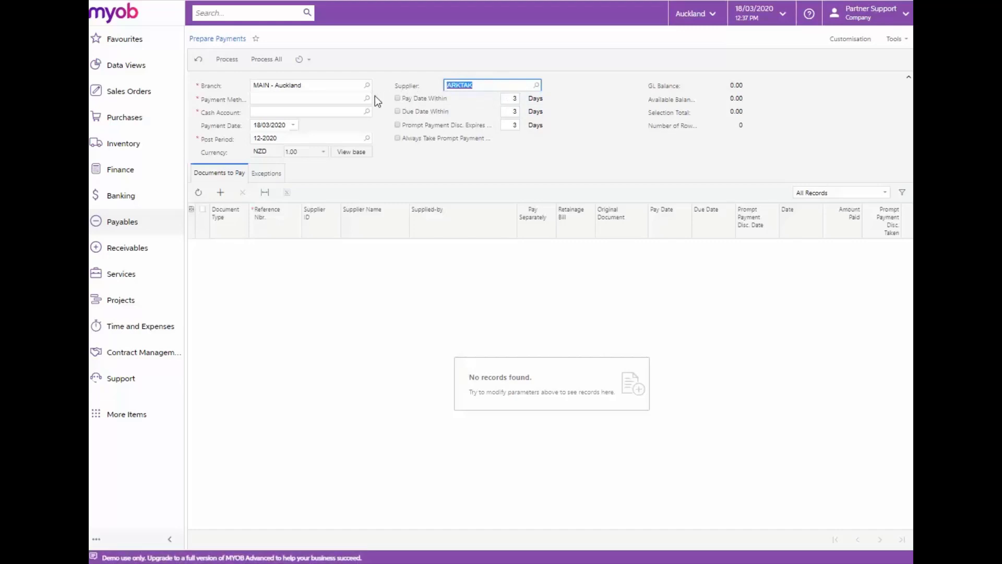
mouse_move(367, 100)
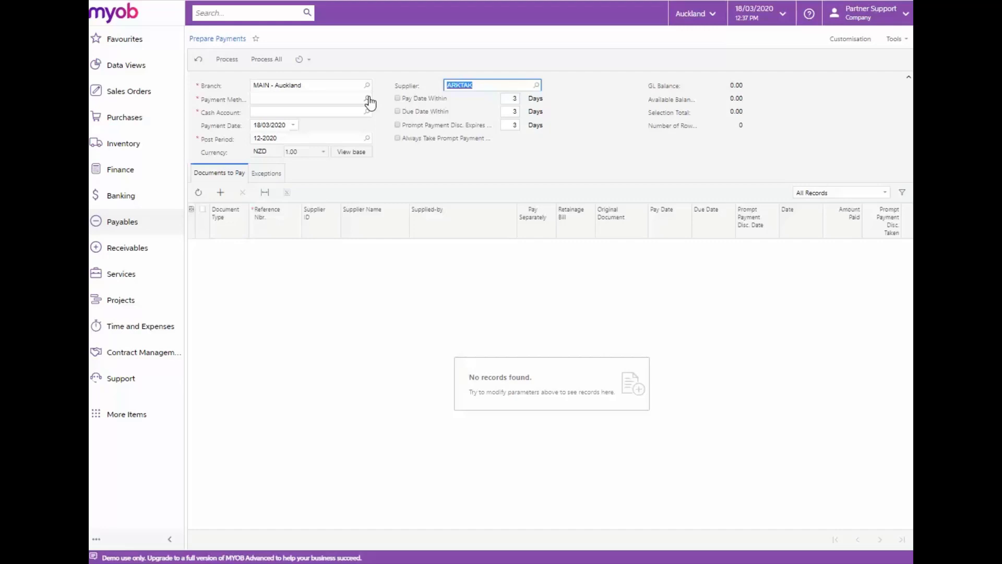
click(366, 99)
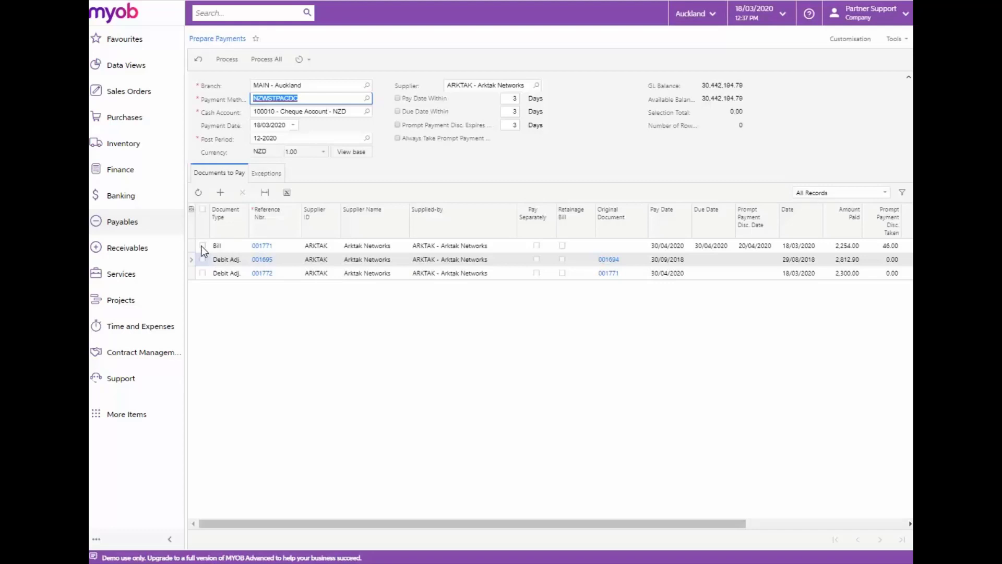
Include bill 001771 and process it into a 2,254.00 payment to Arktak Networks.
click(203, 245)
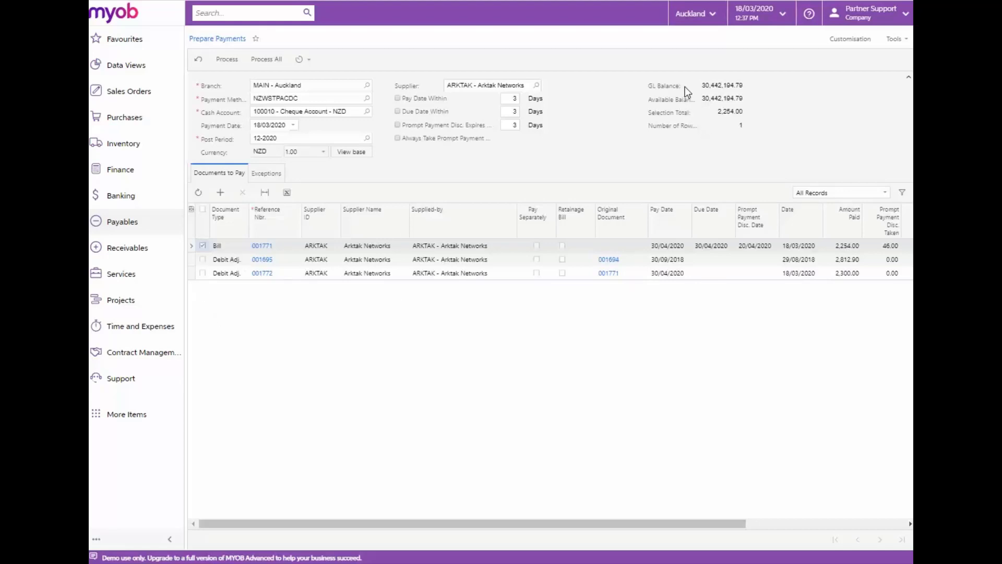
mouse_move(762, 127)
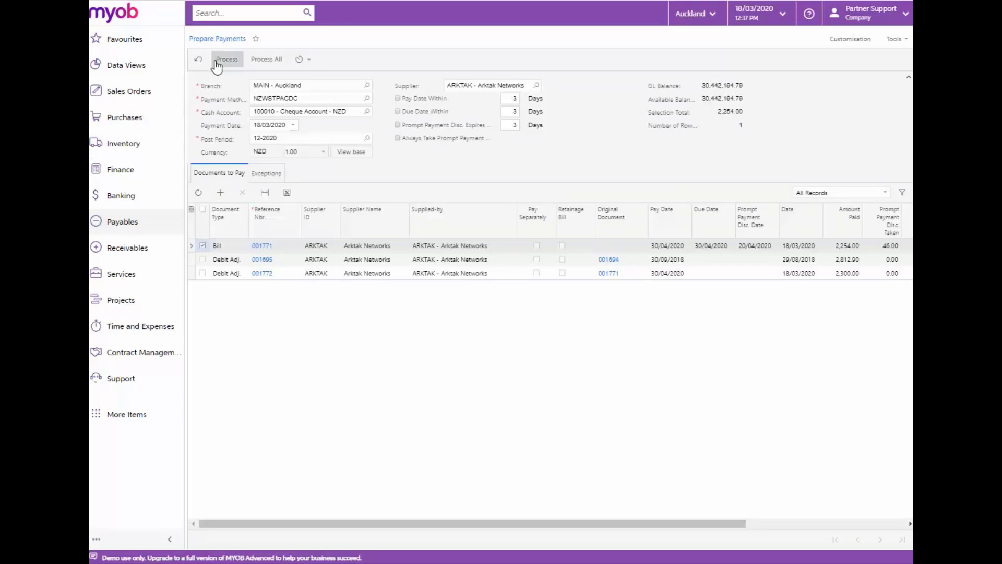
click(226, 59)
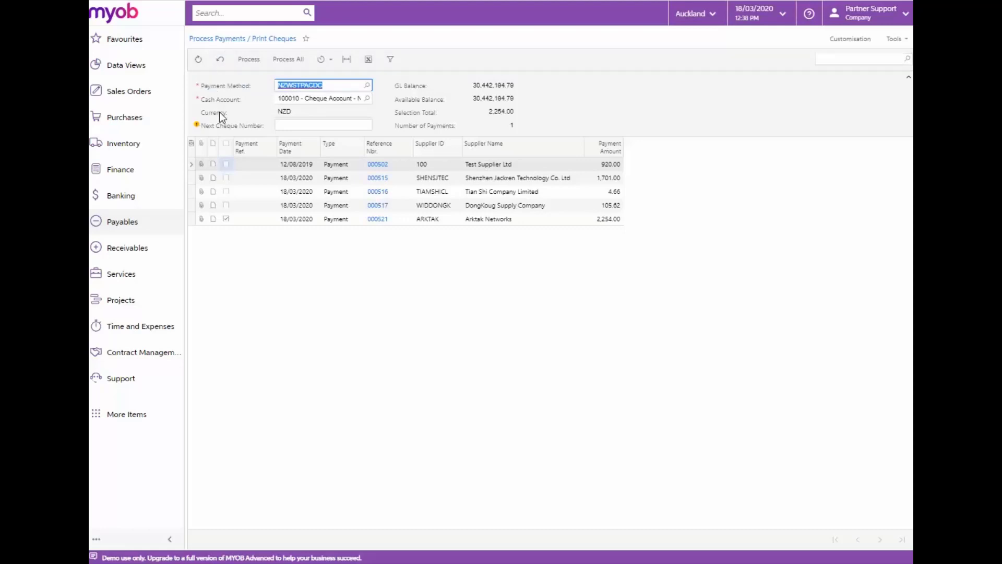
Process payment 000521 as cheque number 00000123 for Arktak Networks.
click(322, 125)
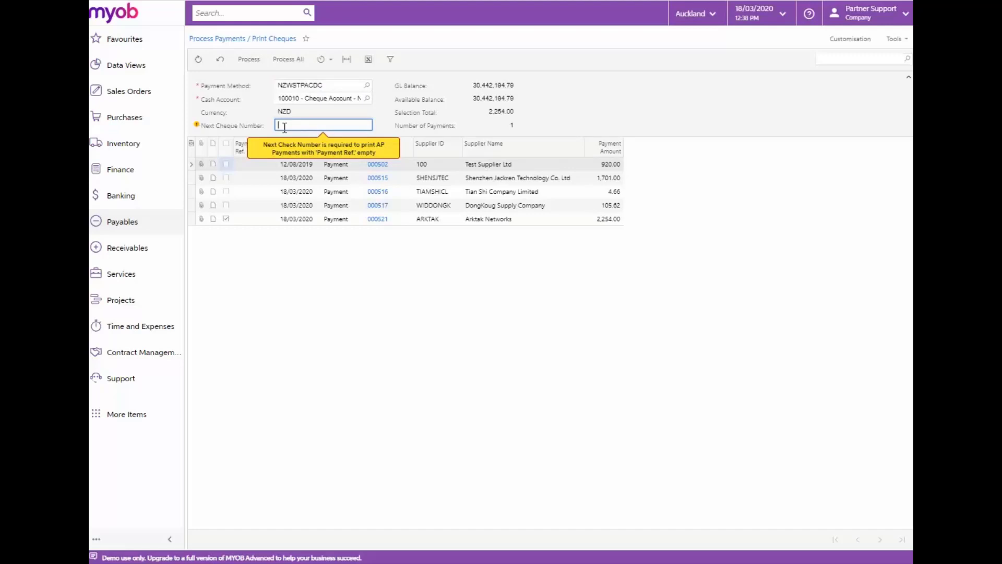
text(000001)
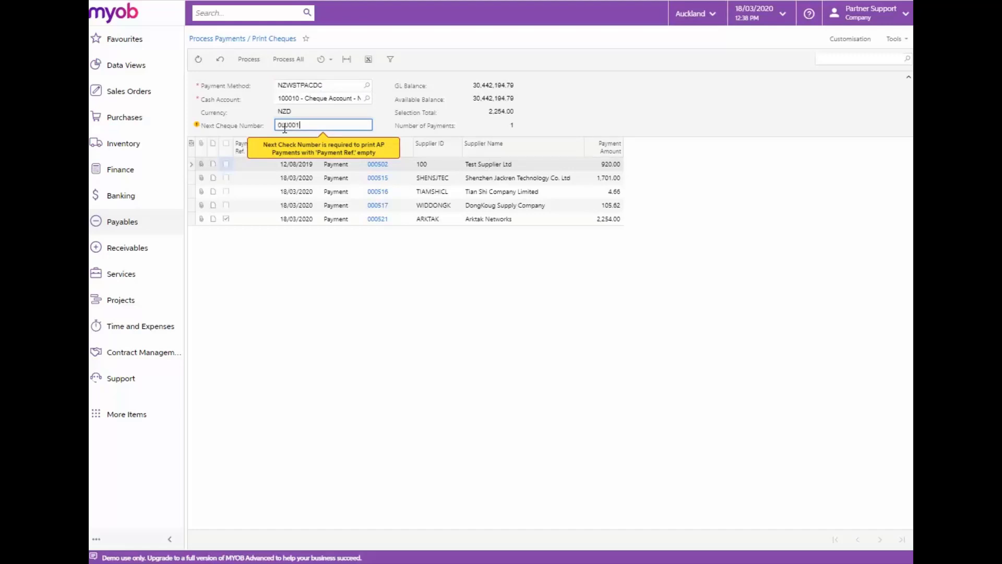
text(000123)
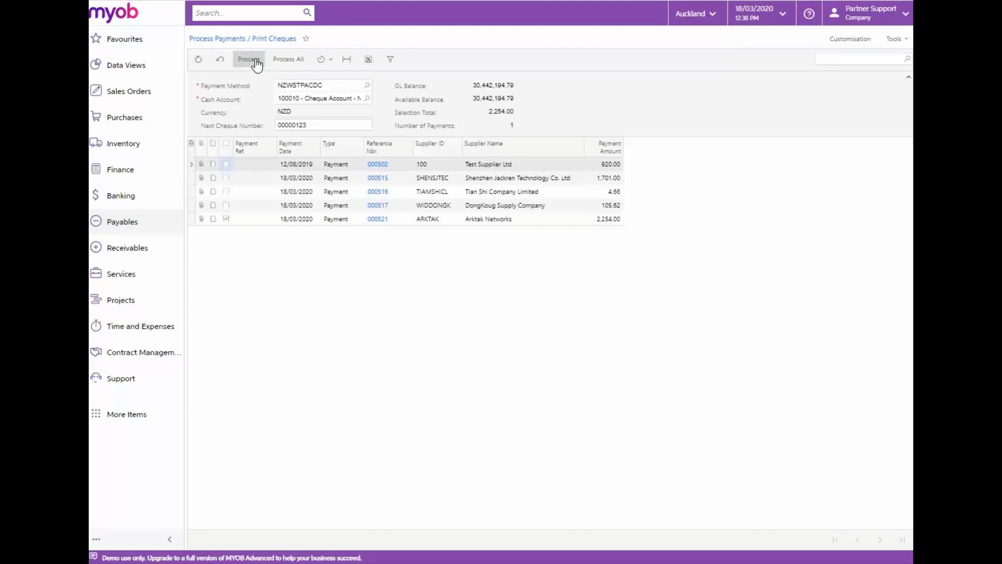
click(249, 58)
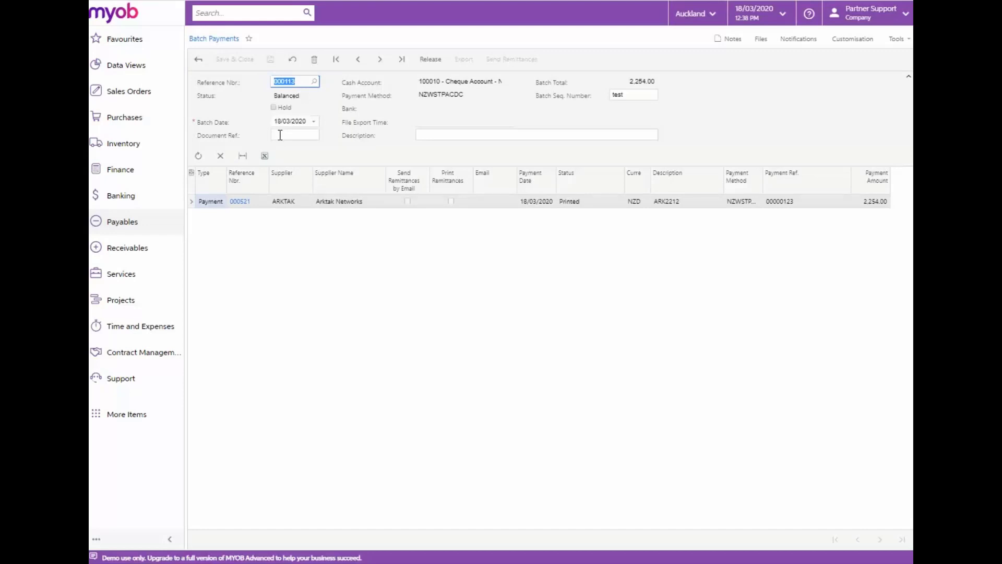
Give batch 000113 document ref 001771 and description 'Payment for Cable Ties'.
text(00177)
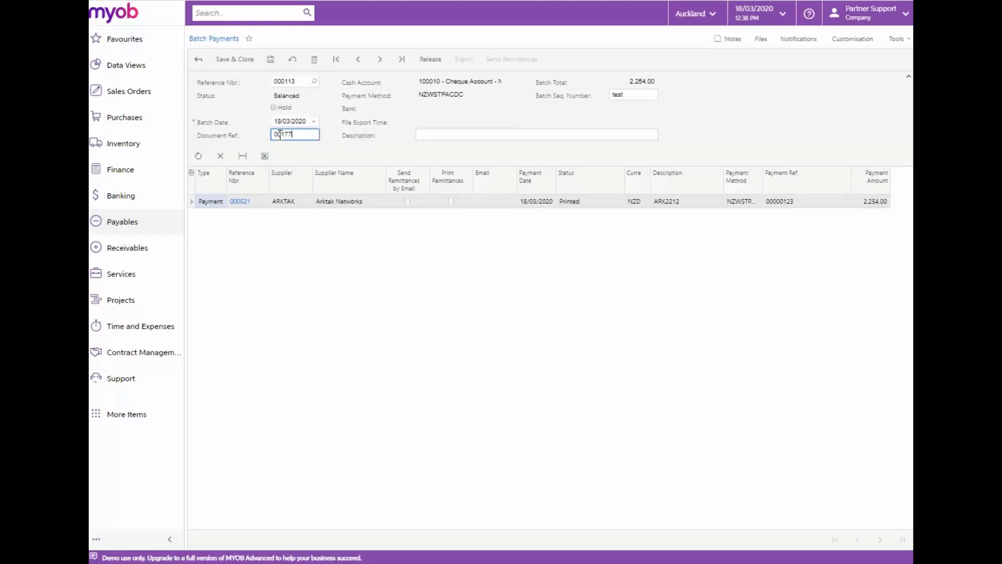
text(Payment for Cable Ties)
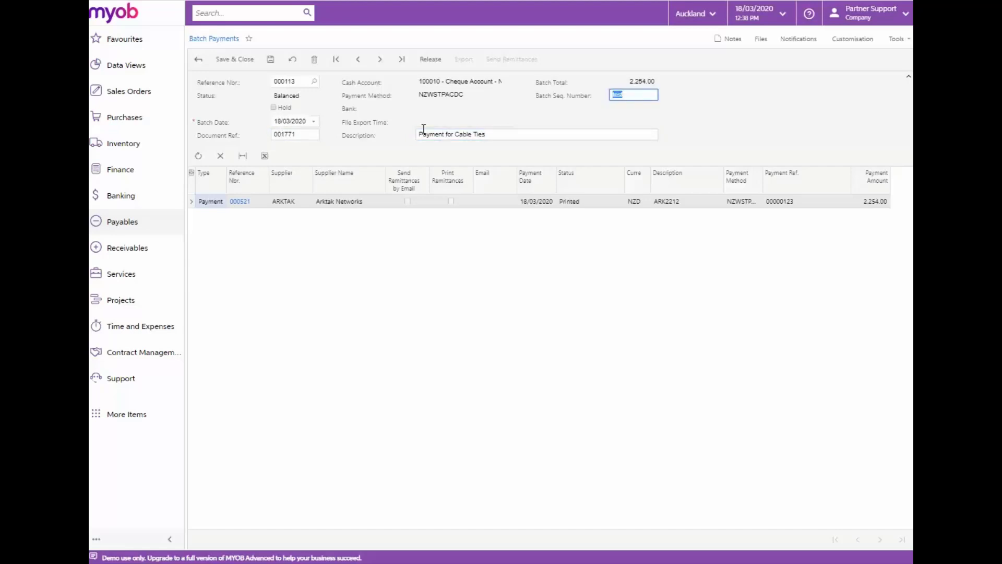
mouse_move(372, 78)
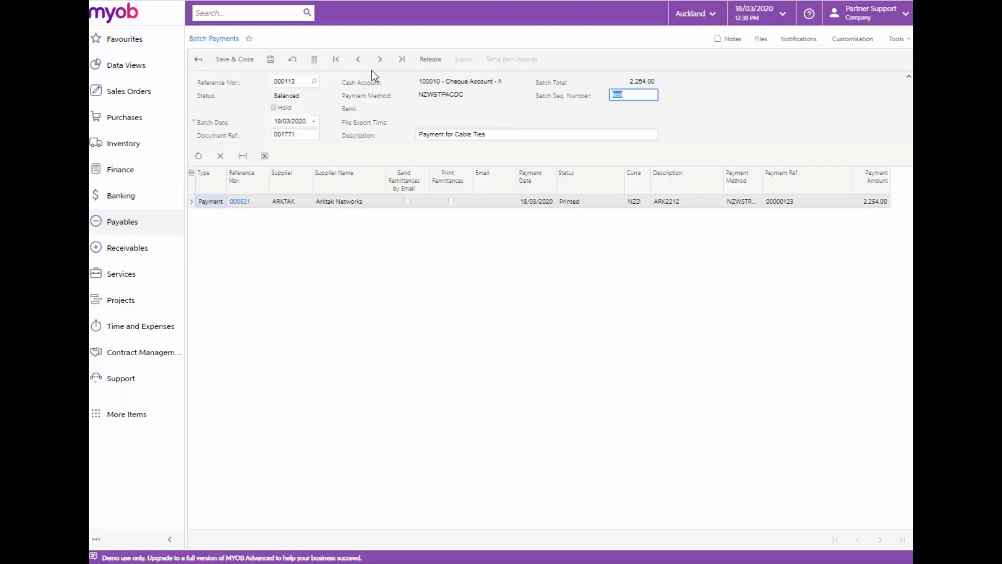
Release batch 000113 and export it as an EFT payment file.
click(430, 58)
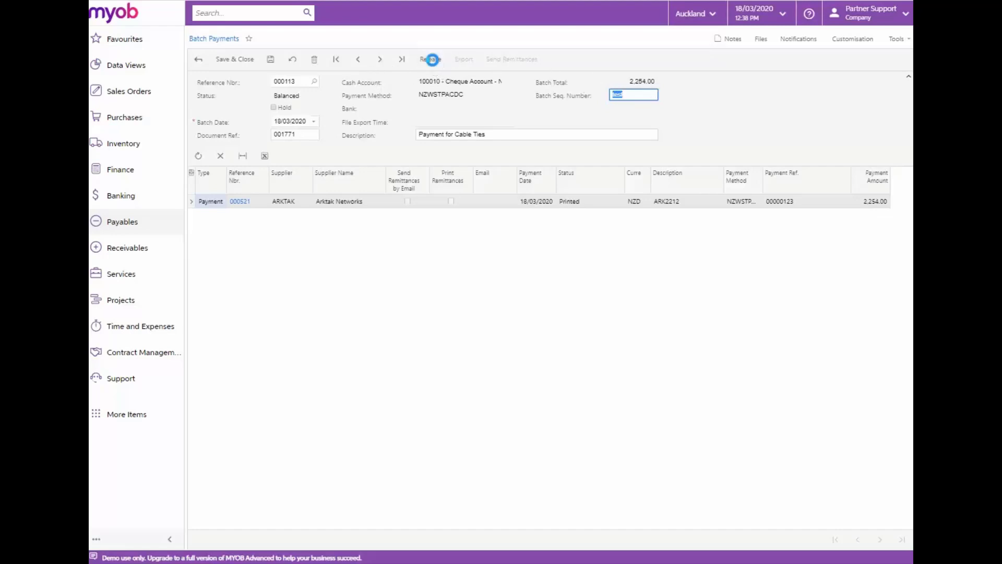
click(429, 58)
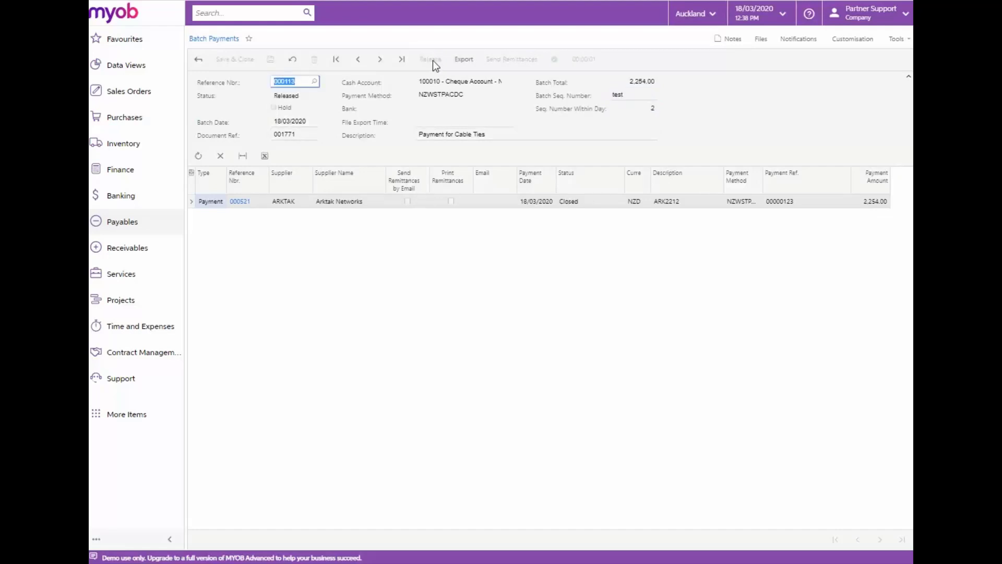
click(464, 59)
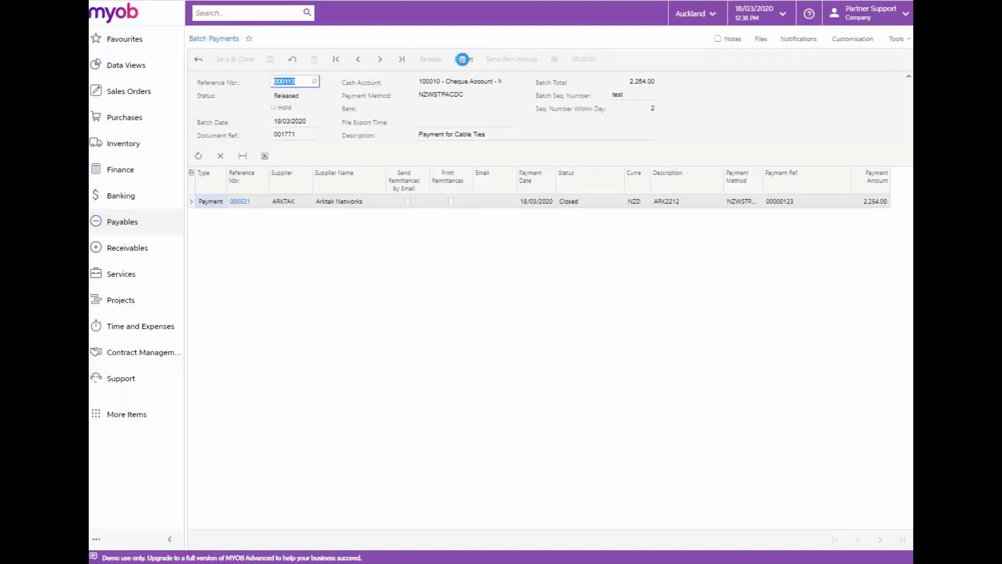
click(463, 58)
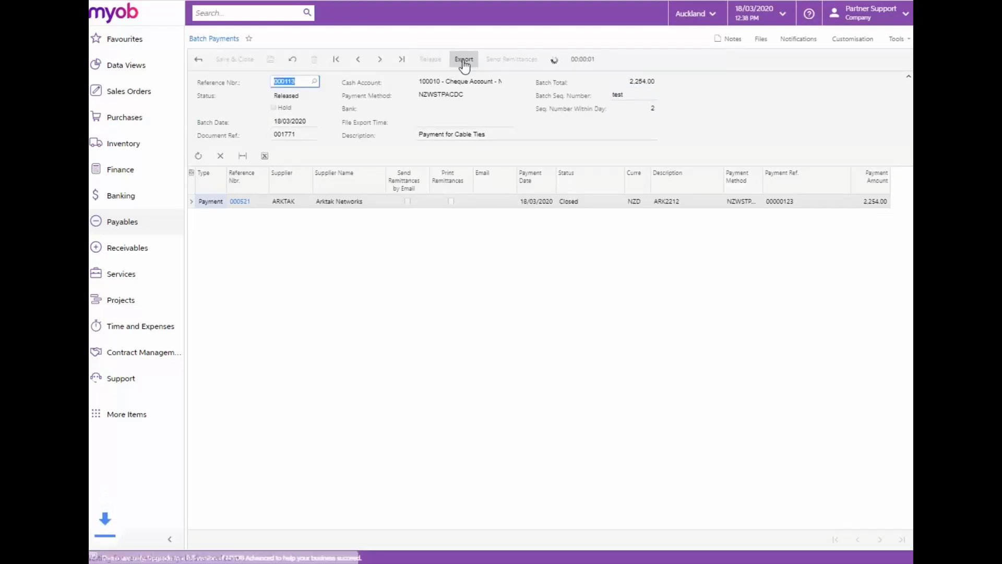